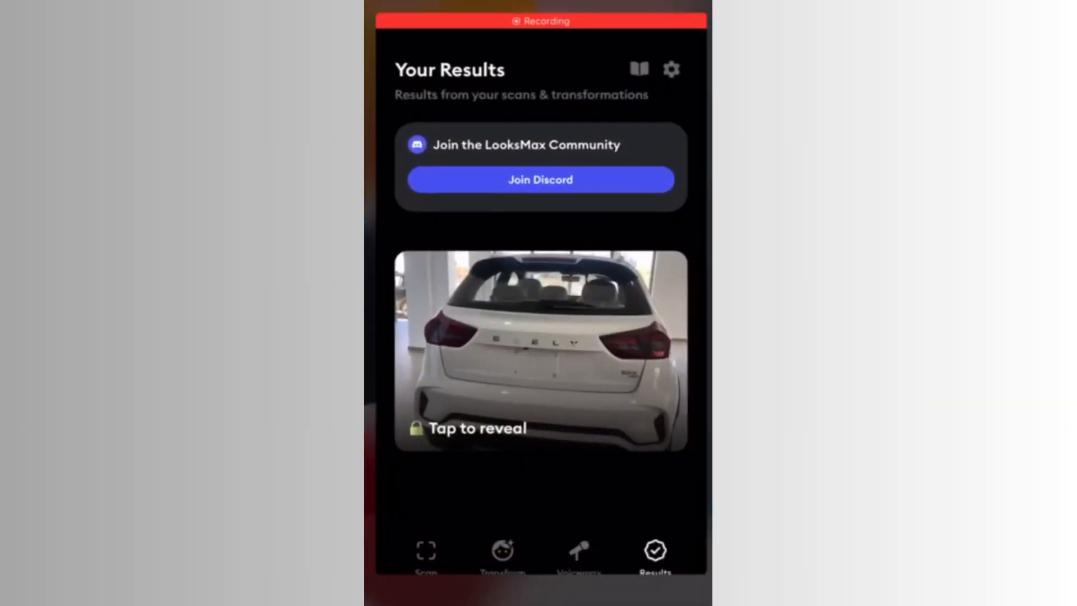
# - Open settings from Your Results and scroll down to the Privacy Policy option
pyautogui.click(671, 70)
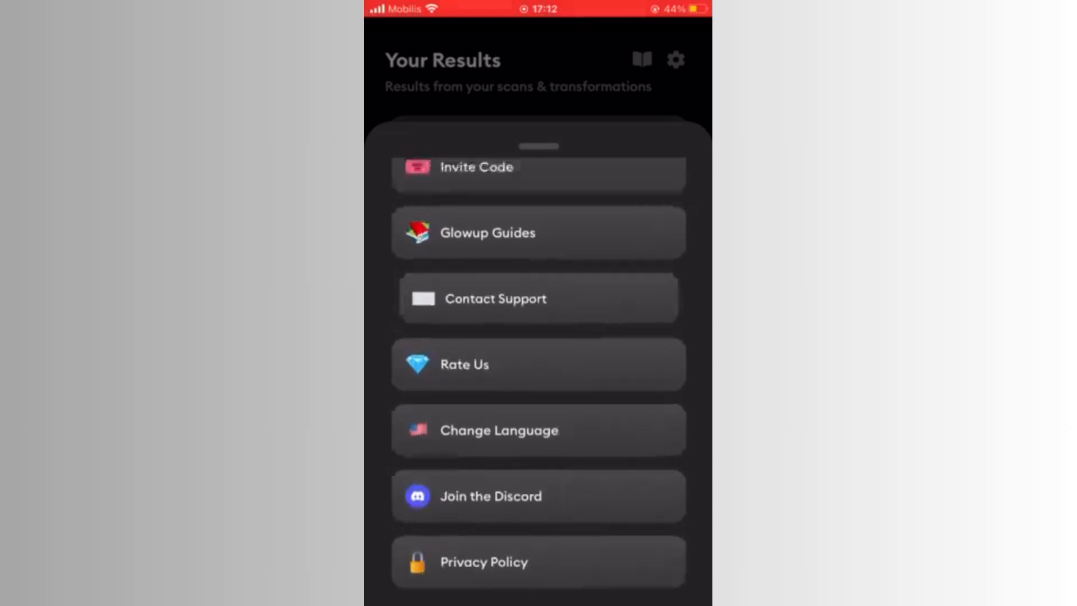
pyautogui.scroll(-3)
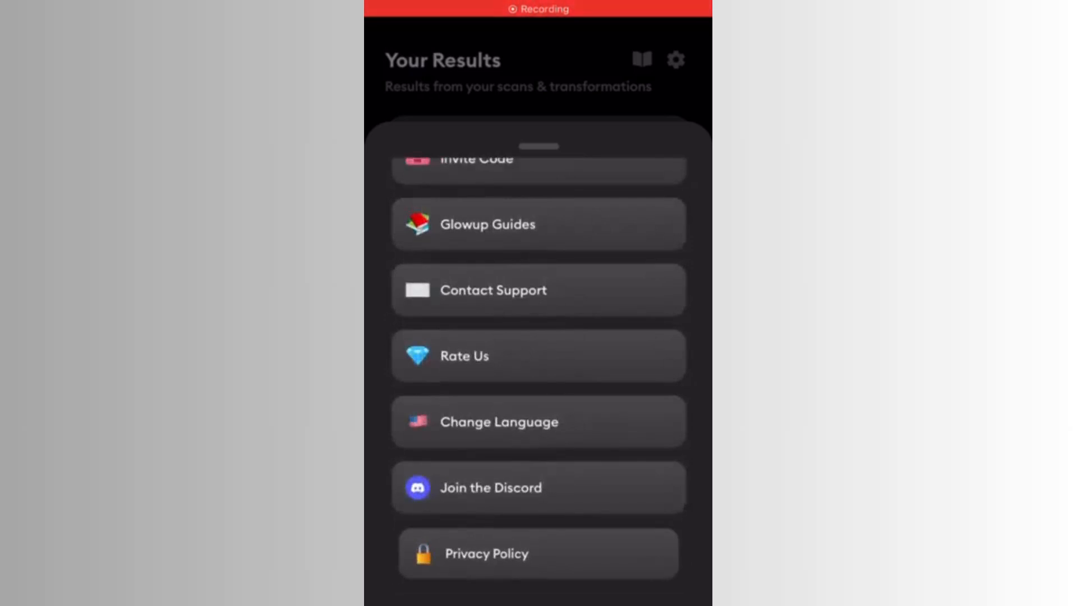
# - Open the Privacy Policy in Safari and scroll through its contents
pyautogui.click(539, 553)
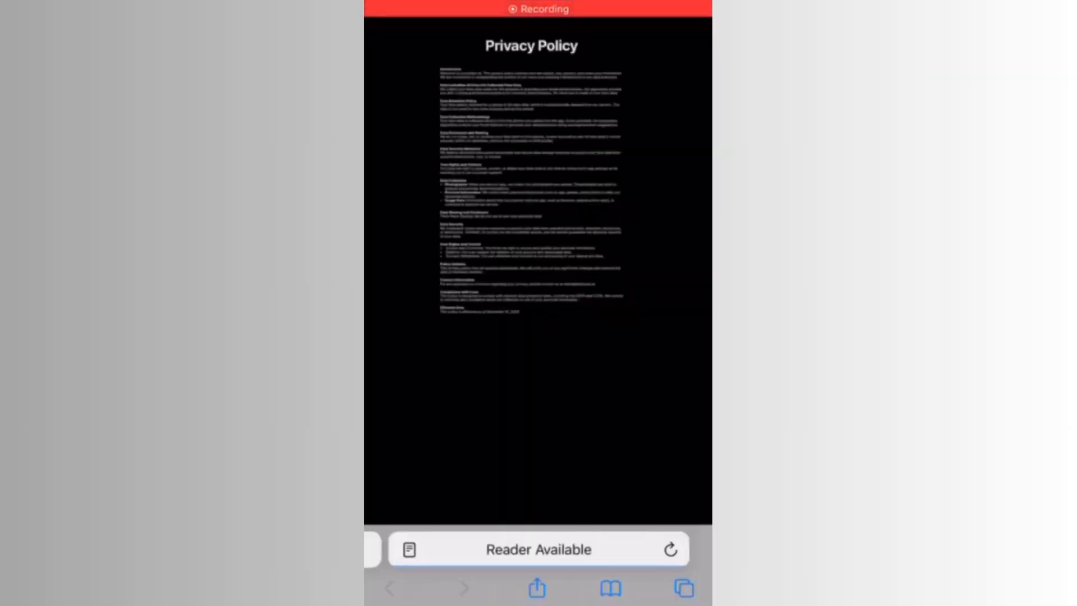
pyautogui.scroll(-3)
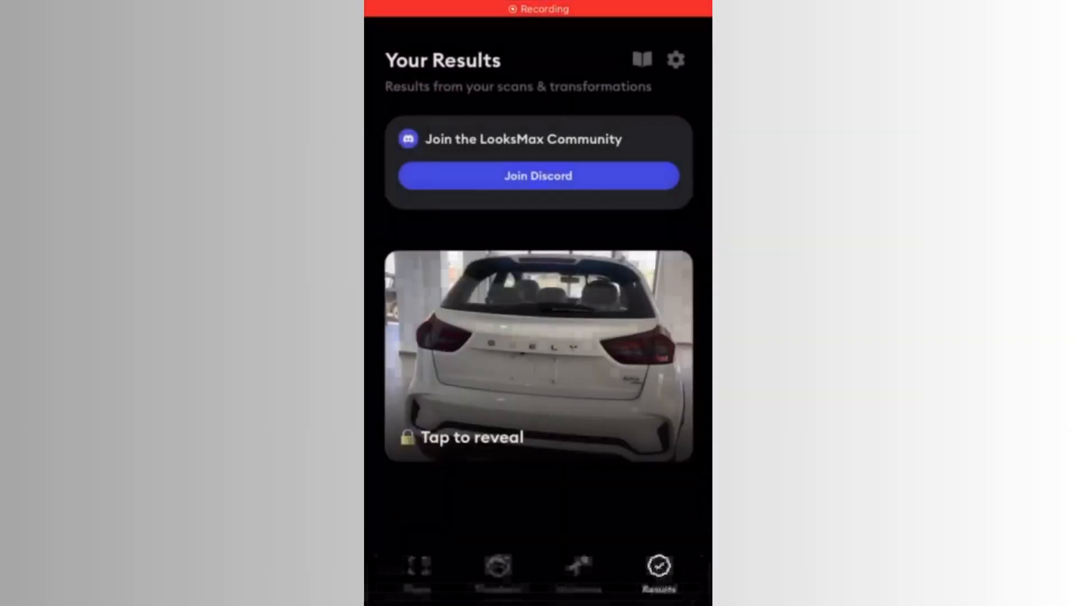
pyautogui.click(674, 60)
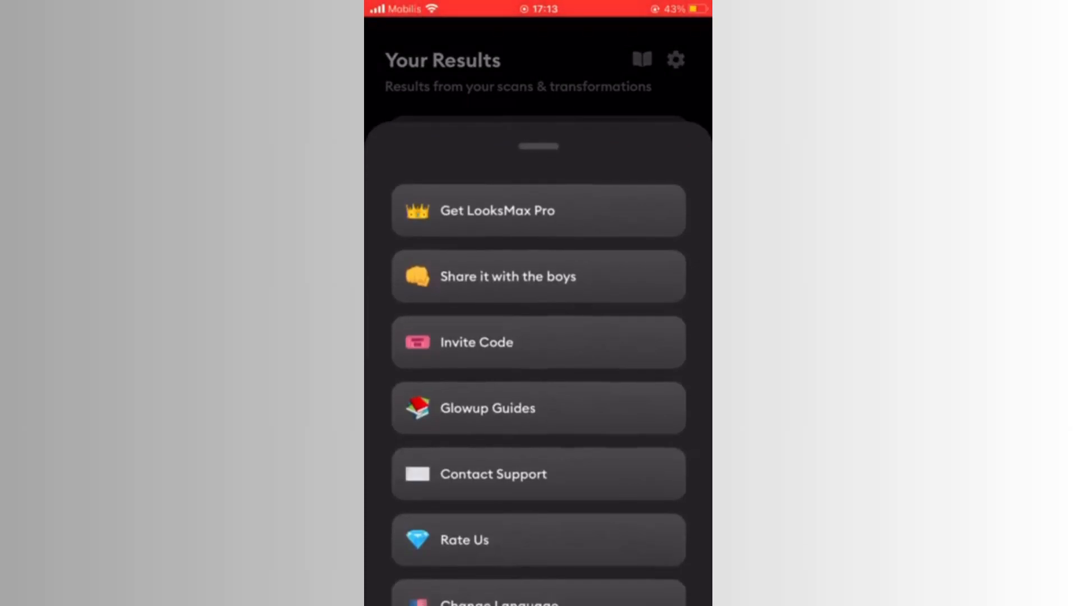
pyautogui.scroll(-3)
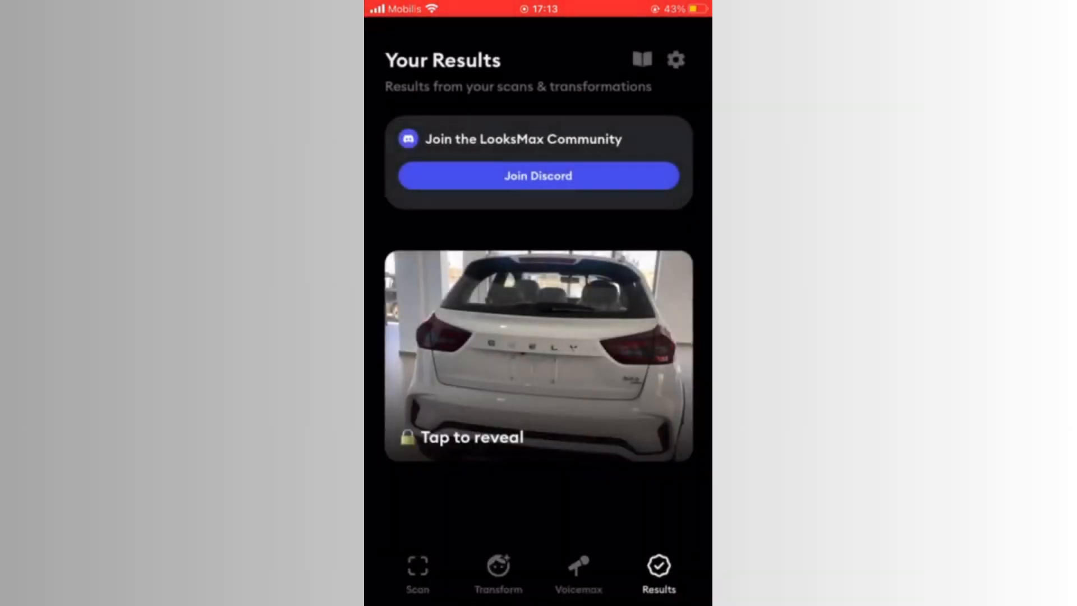
# - Reopen settings and open Glowup Guides to reach The Glowup Guide screen
pyautogui.click(676, 60)
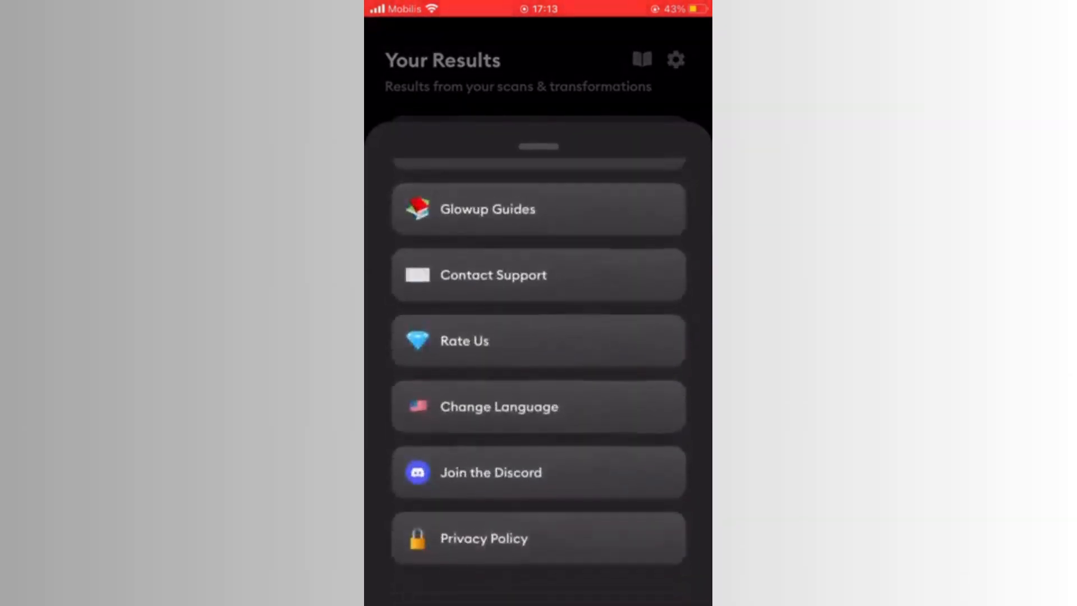
pyautogui.scroll(-3)
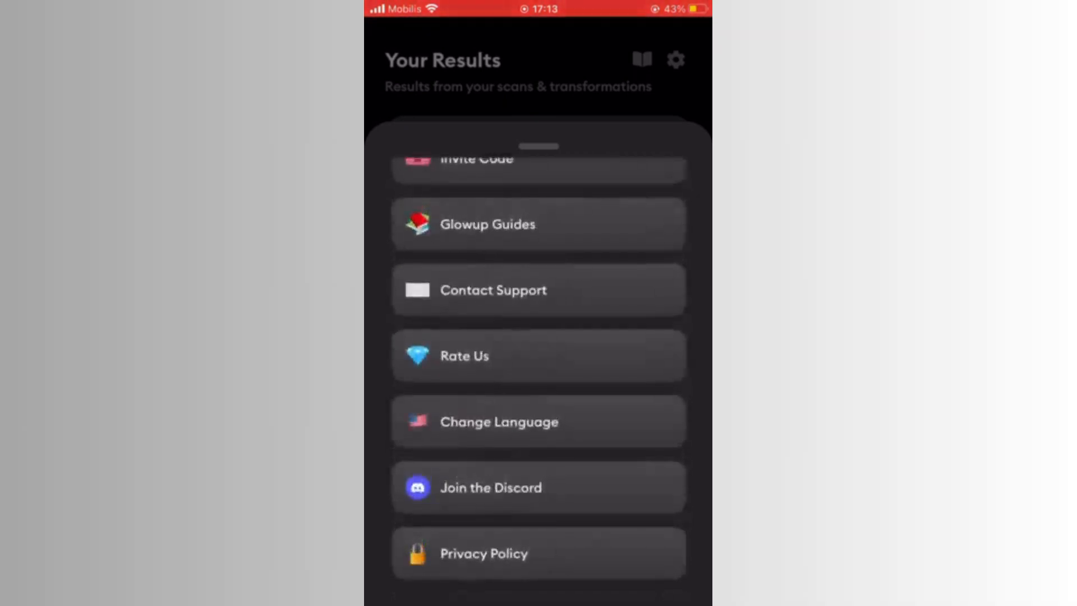
pyautogui.click(538, 223)
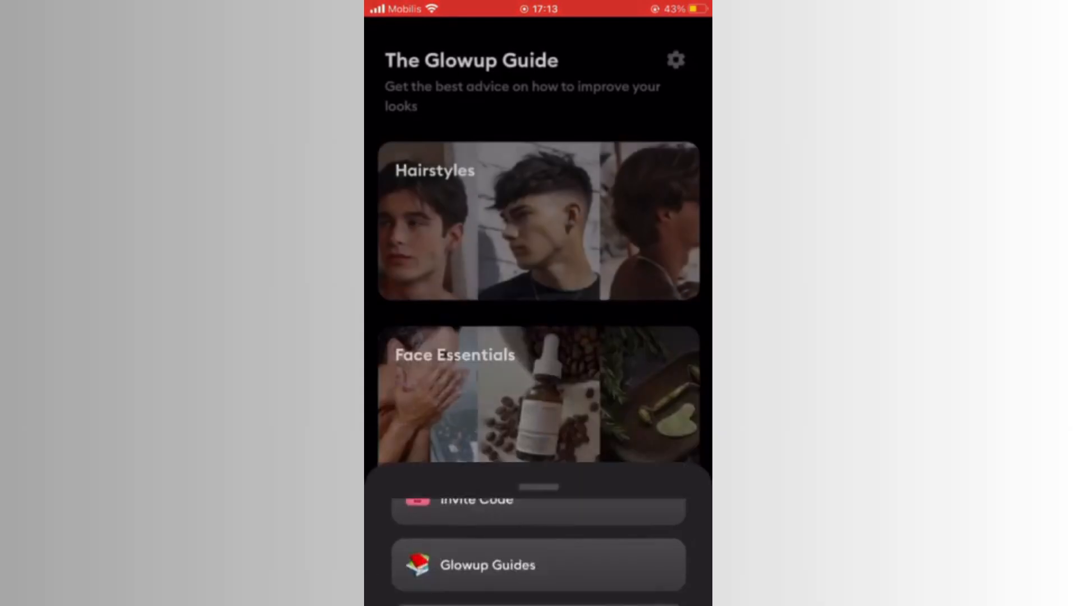